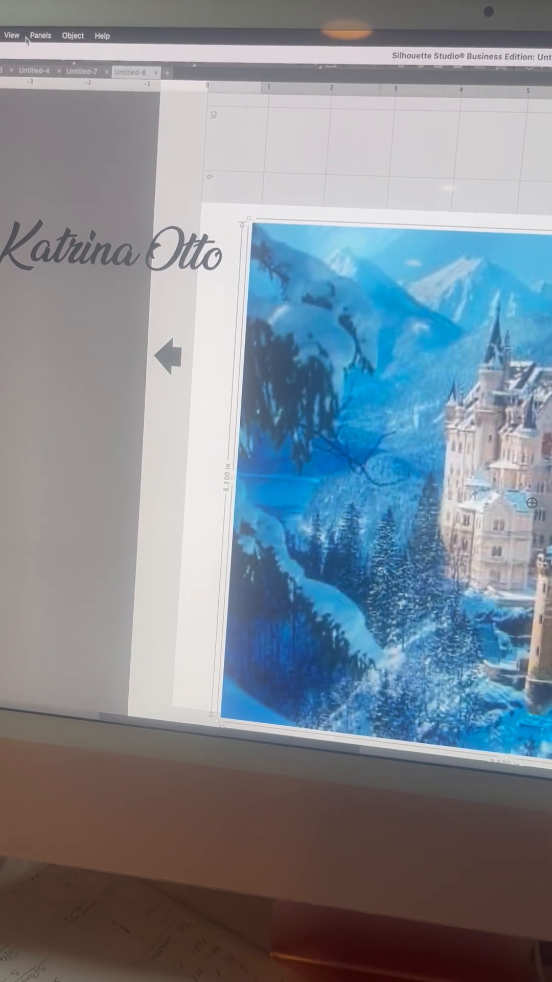
# Step: Bring up the Image Effects panel for the castle photo from the Panels menu
pyautogui.click(46, 37)
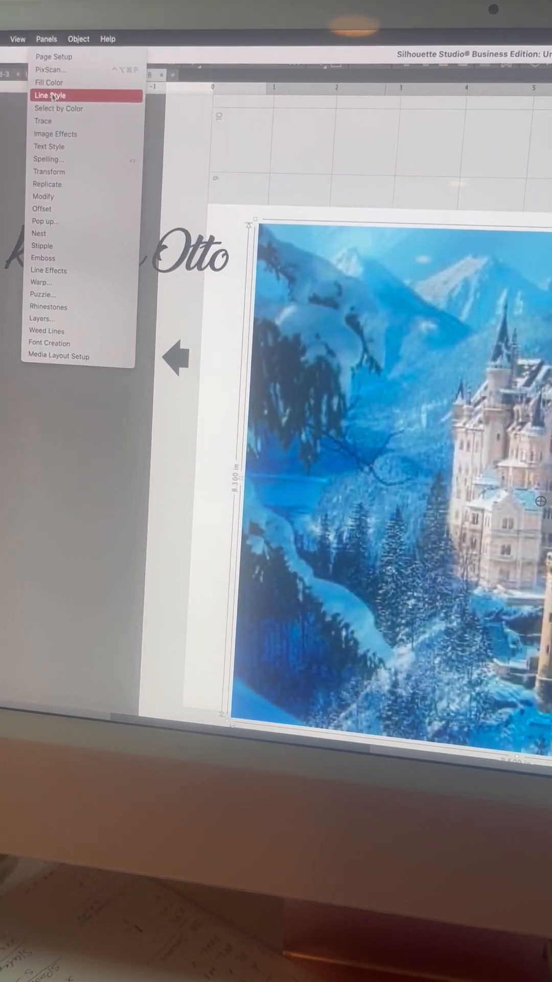
pyautogui.moveTo(66, 129)
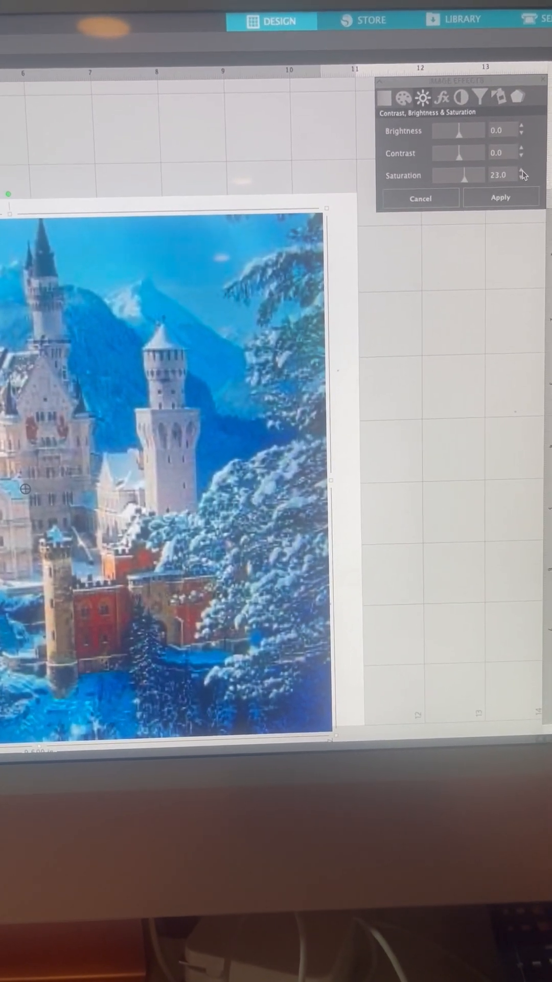
# Step: Raise the castle photo's saturation with the arrow steppers, to about 59
pyautogui.click(521, 172)
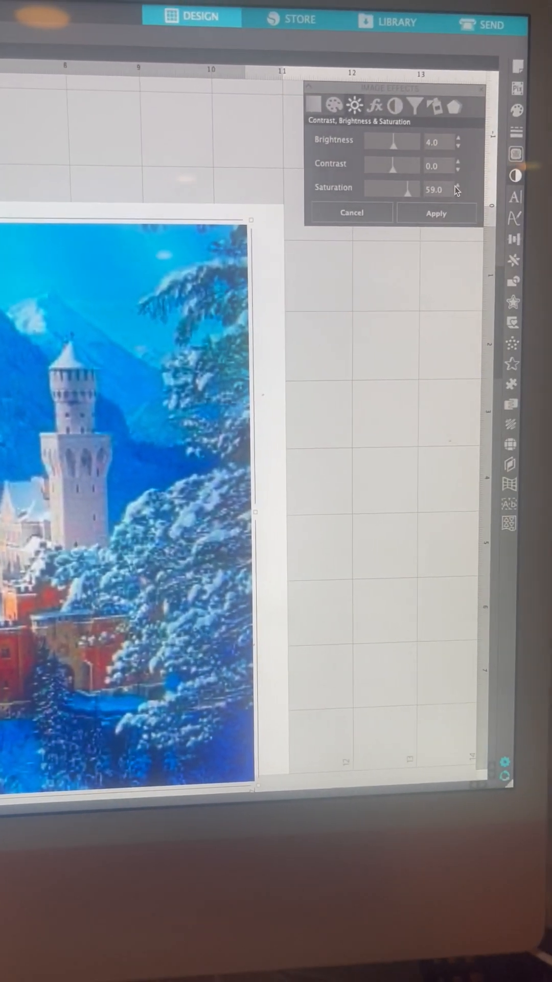
pyautogui.click(457, 185)
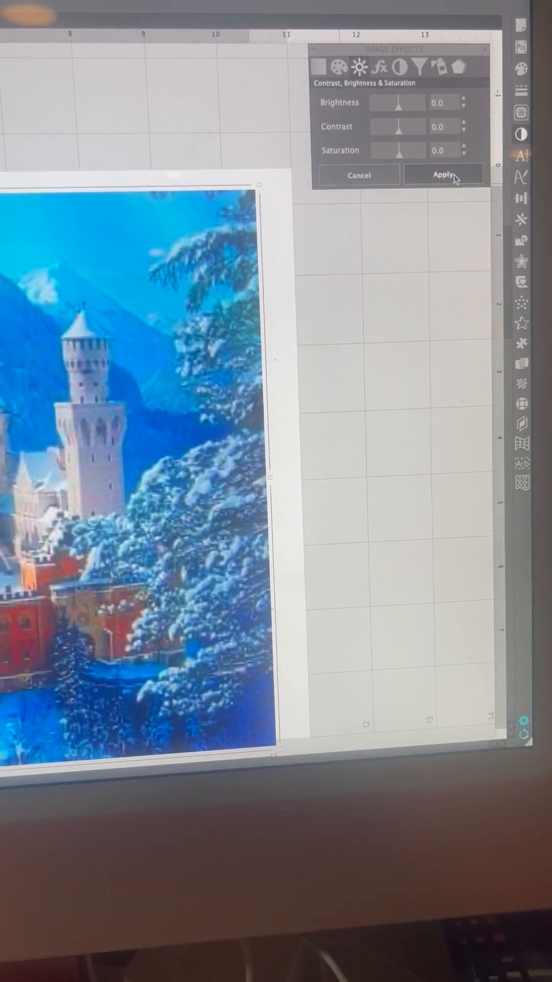
# Step: Apply the brightness and saturation boost to the castle photo
pyautogui.click(444, 175)
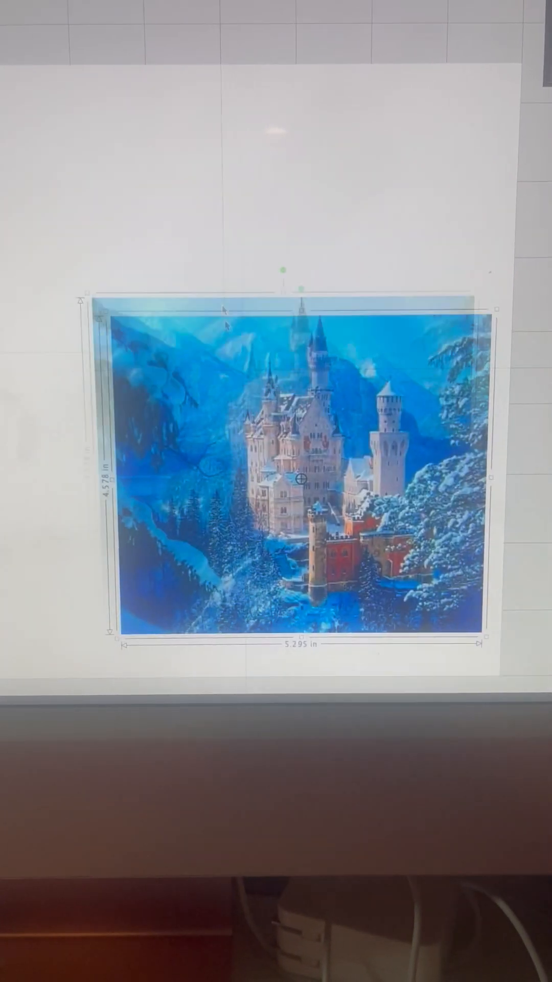
# Step: Show the File menu commands to bring in the original photo
pyautogui.click(112, 22)
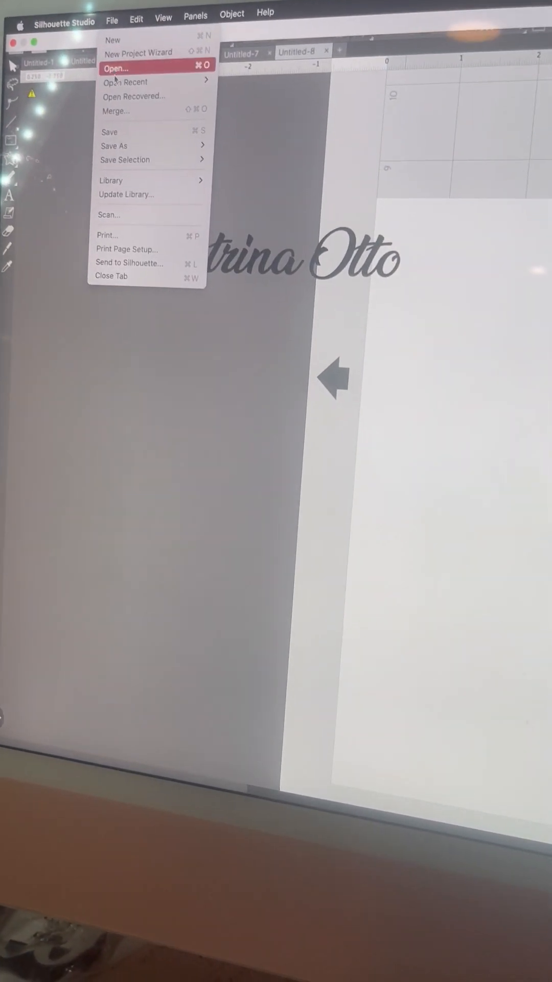
# Step: Merge the original IMG_4024.JPG castle photo from Downloads into the design
pyautogui.click(117, 67)
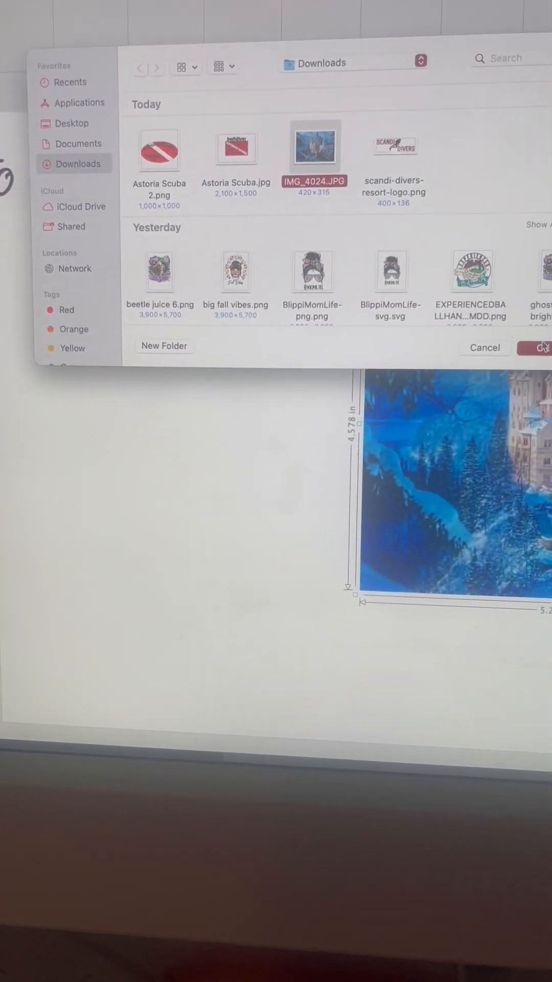
pyautogui.click(545, 347)
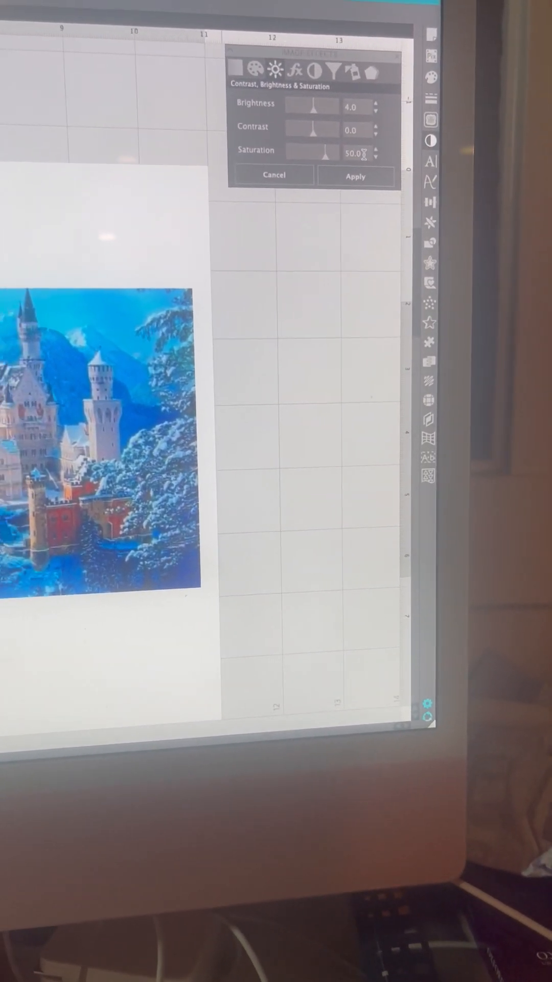
# Step: Apply Brightness 4 and Saturation 50 to the reopened castle photo beside the original
pyautogui.click(356, 176)
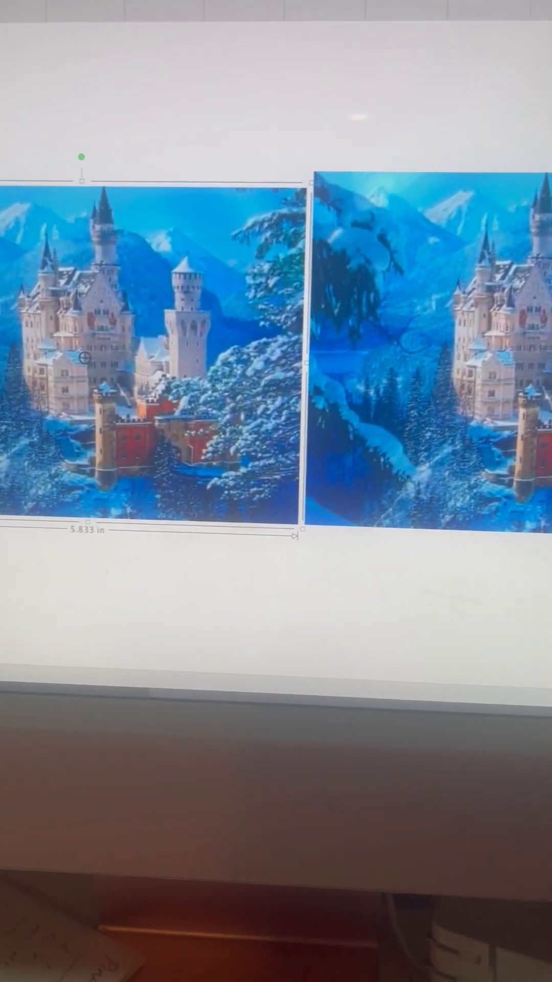